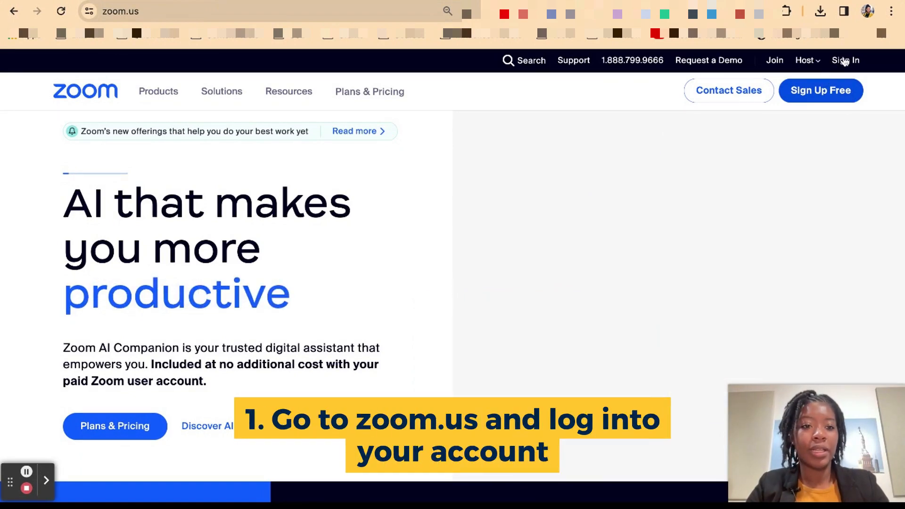
- Sign in to the Zoom account from the top bar
left_click(844, 60)
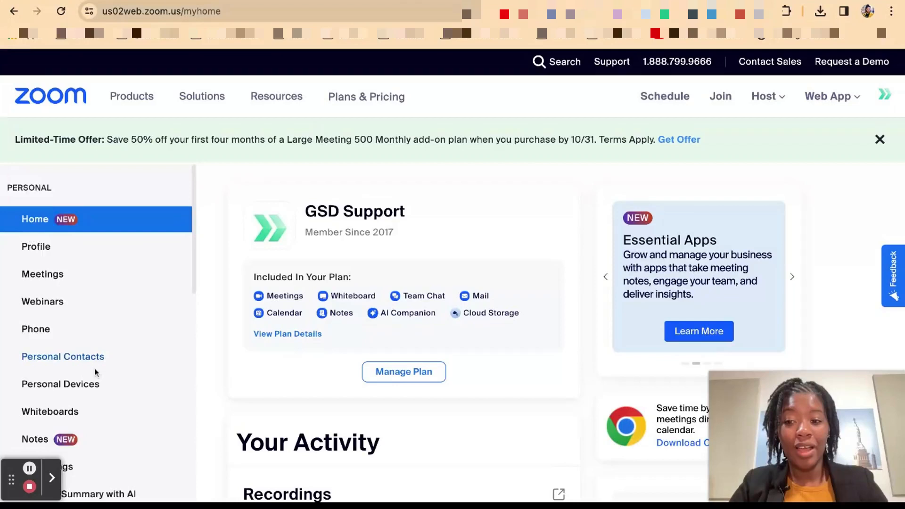
- Go to Settings from the left navigation menu
scroll("down", 3)
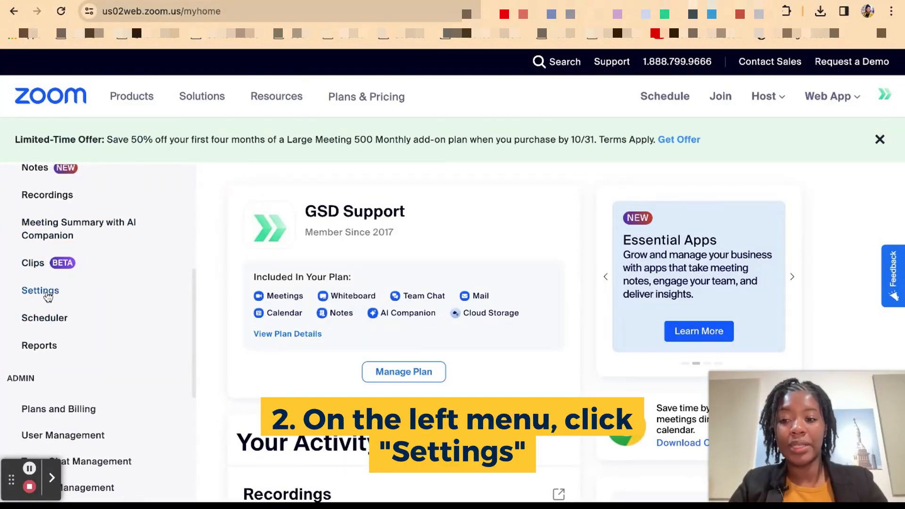
left_click(39, 290)
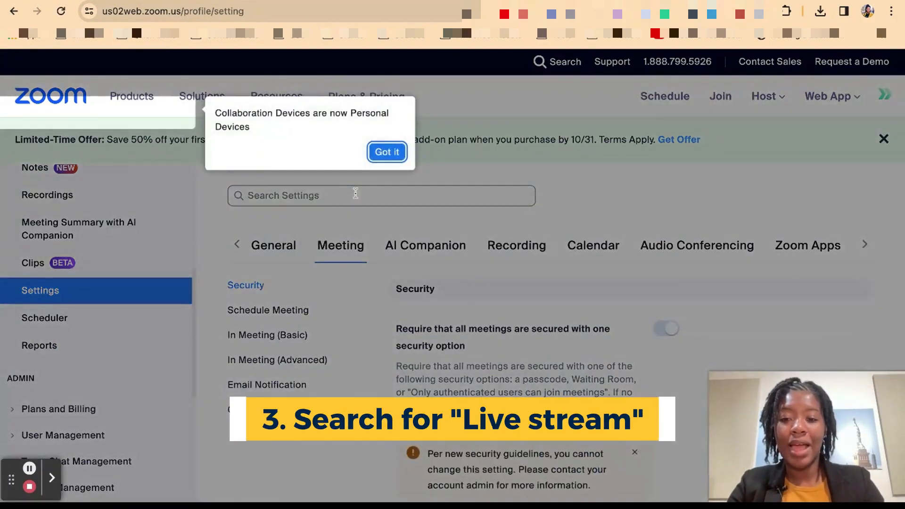
- Search the settings for 'live stream' to show the webinar and meeting livestreaming options
left_click(386, 152)
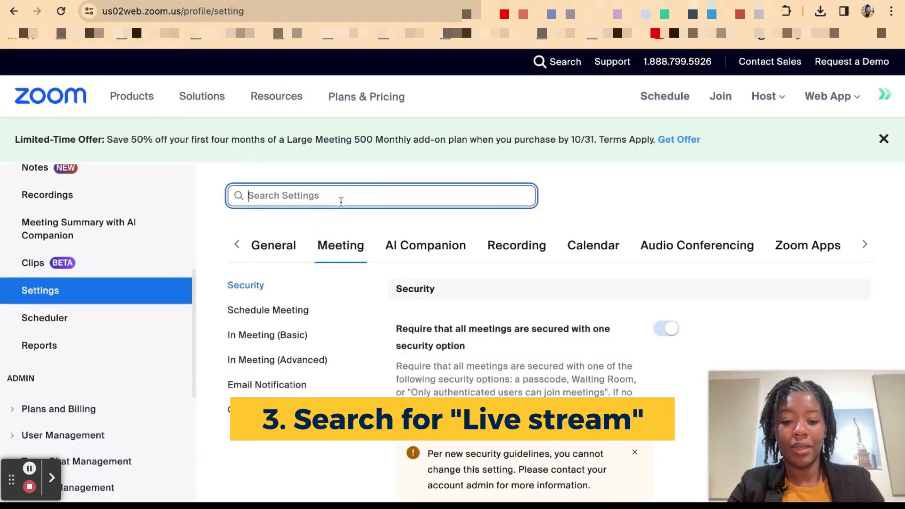
type("live stream")
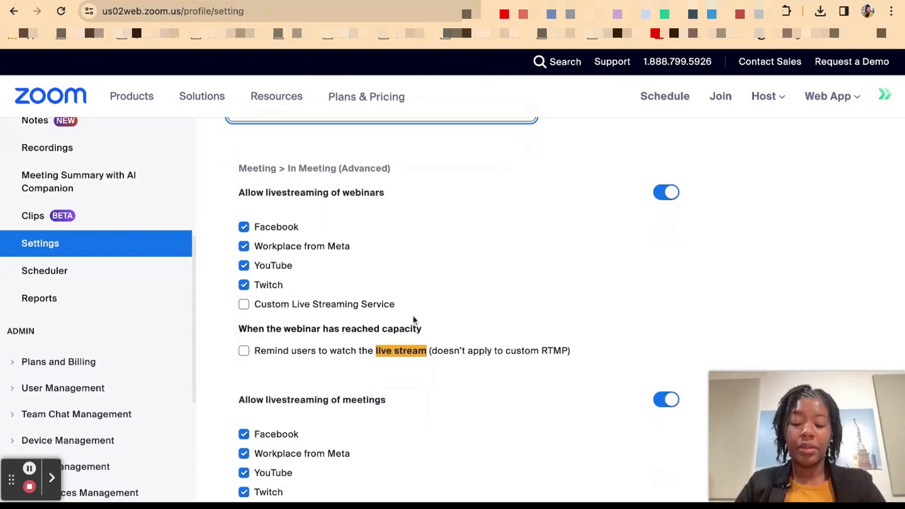
mouse_move(374, 213)
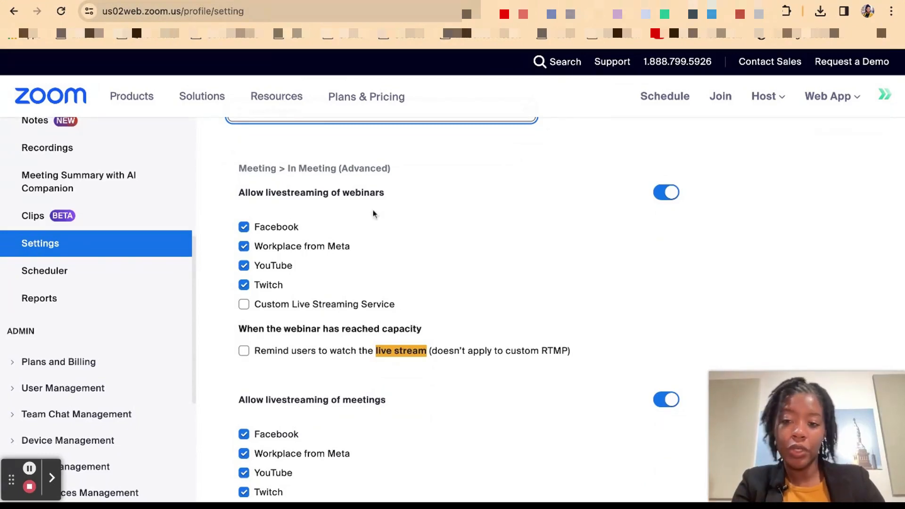
mouse_move(393, 242)
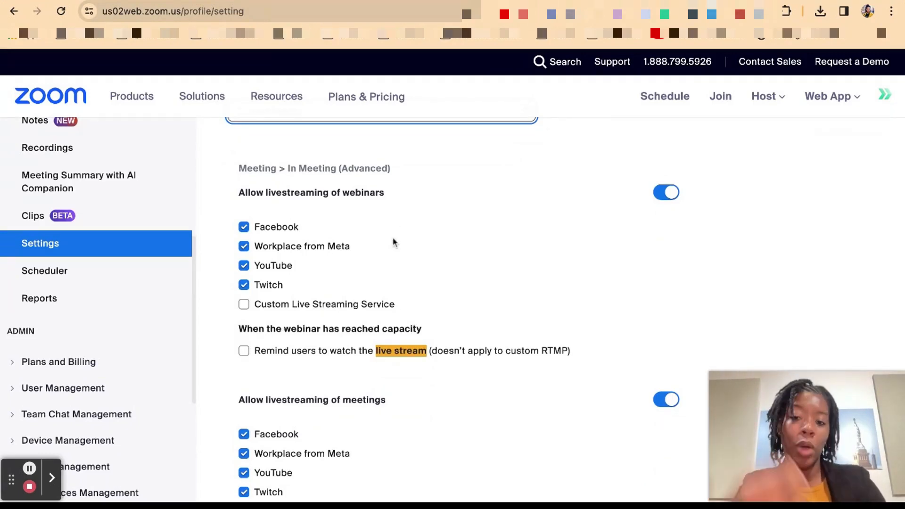